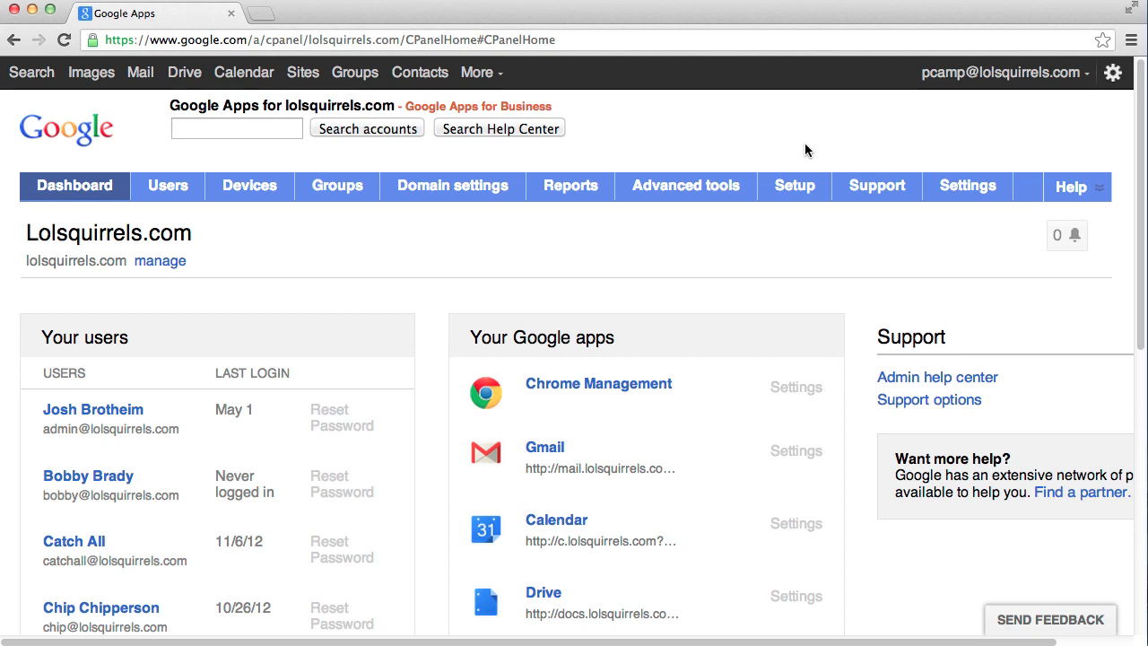
mouse_move(804, 168)
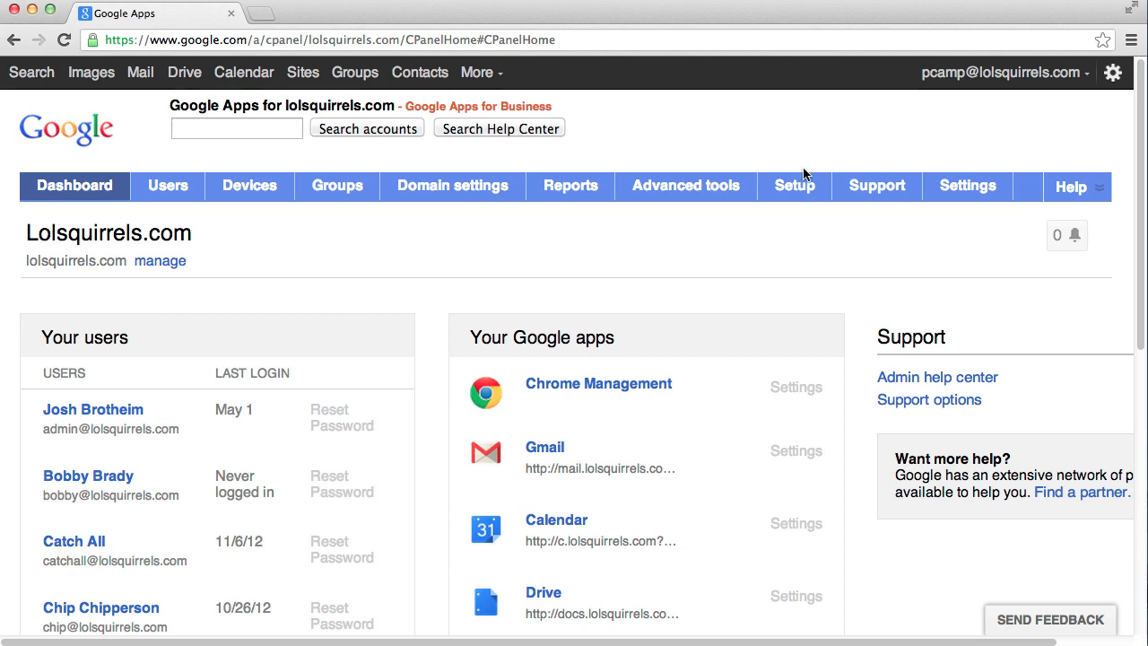
- Leave the dashboard for the service Settings pages, landing on Calendar settings
click(967, 185)
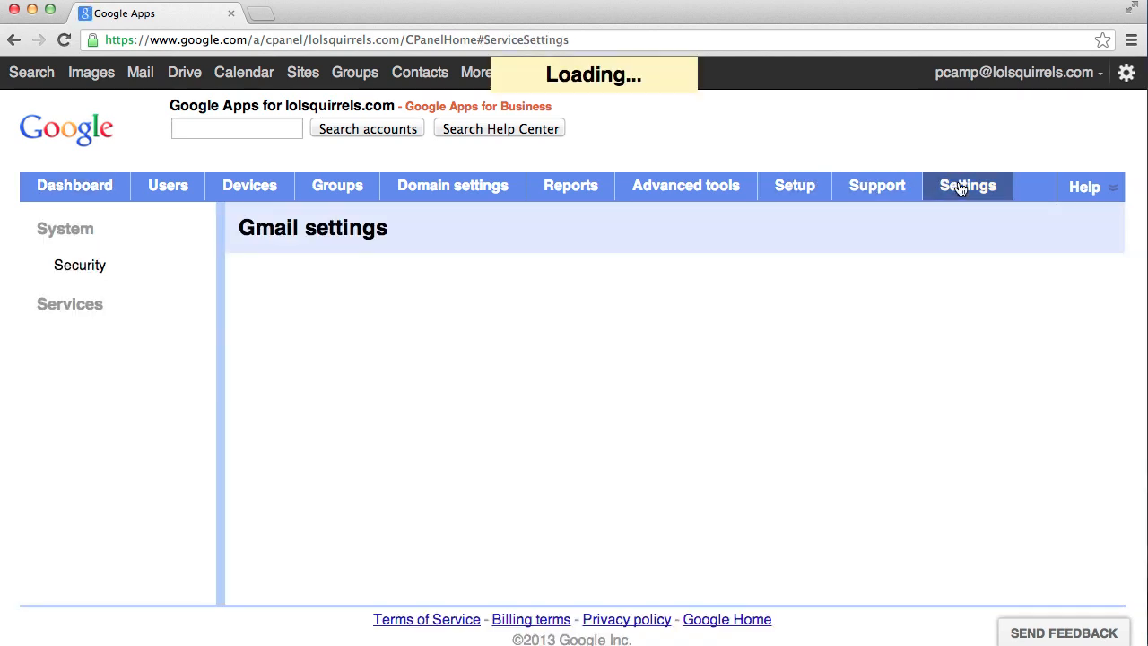
click(82, 341)
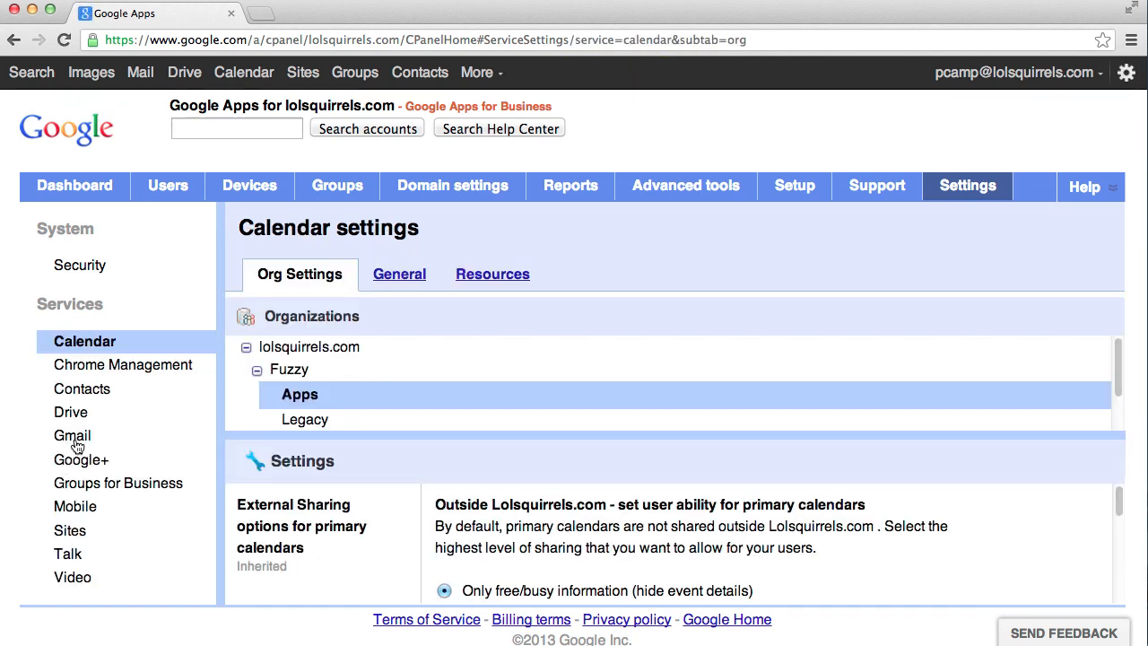
- Switch to Gmail settings and scroll to the Content compliance section
click(72, 435)
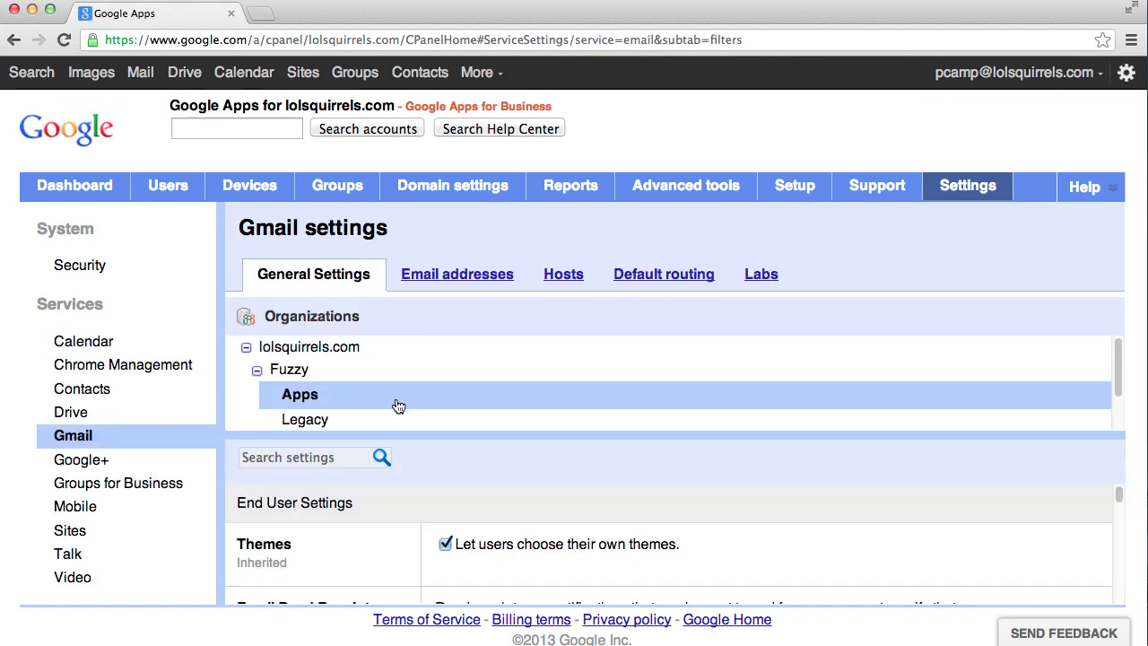
mouse_move(438, 368)
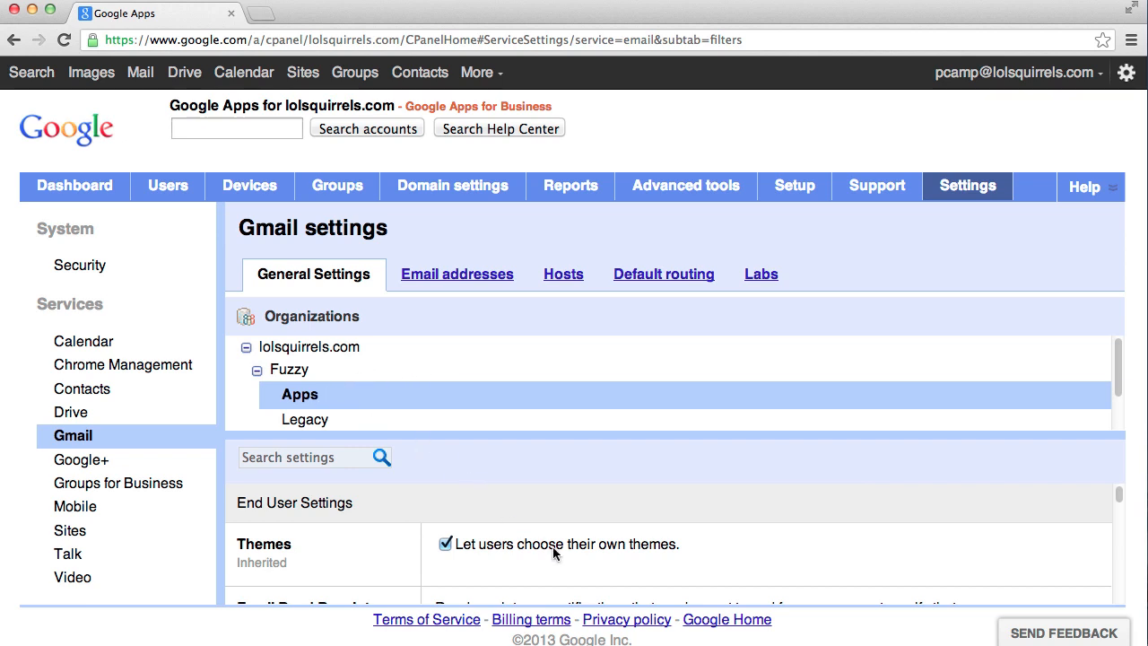
scroll(down, 3)
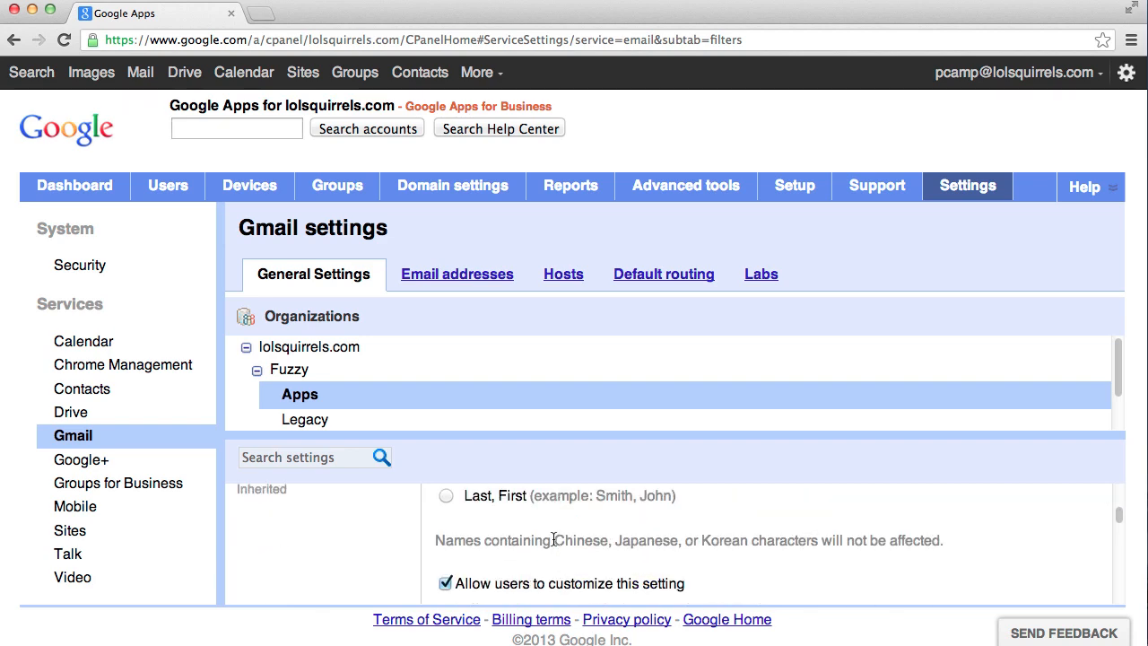
scroll(down, 3)
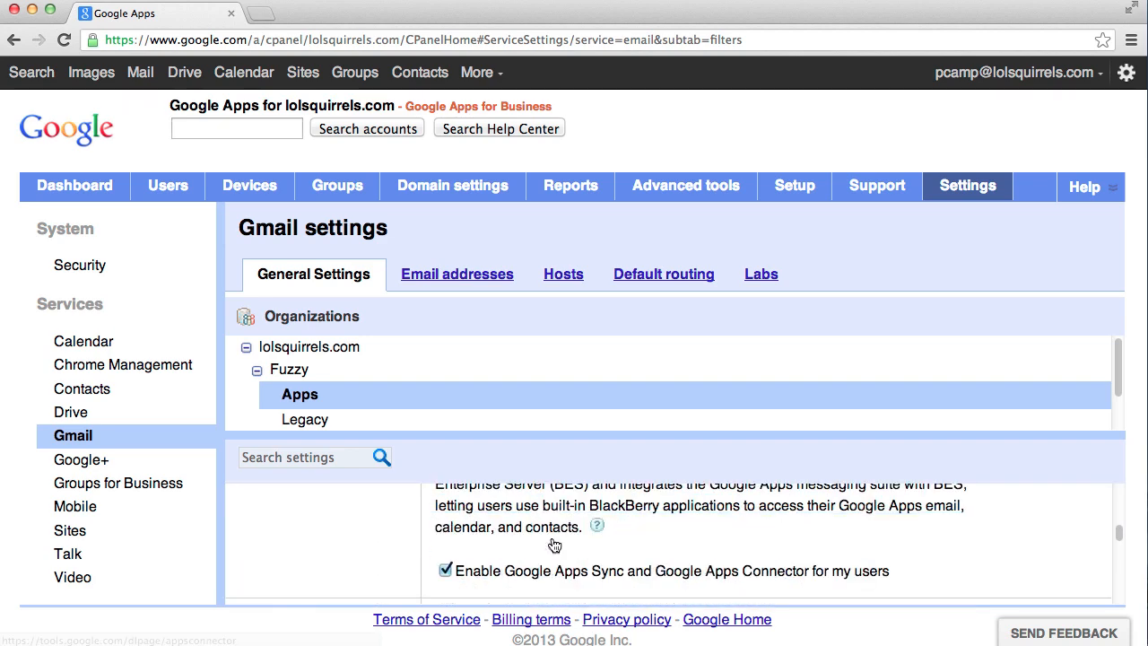
scroll(down, 3)
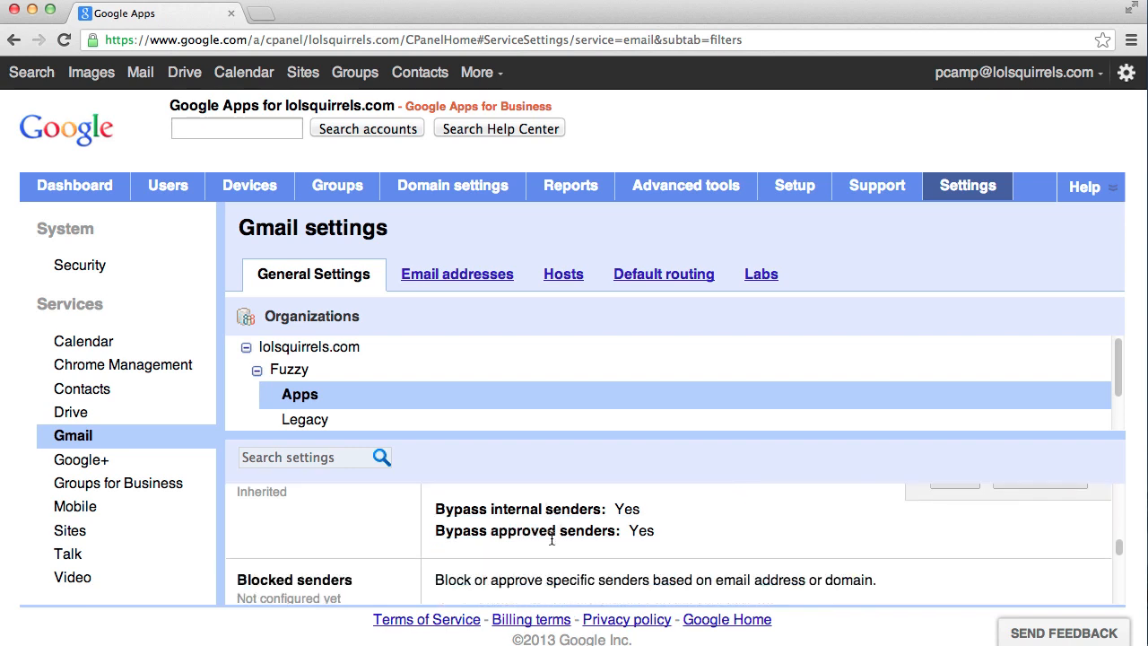
scroll(down, 3)
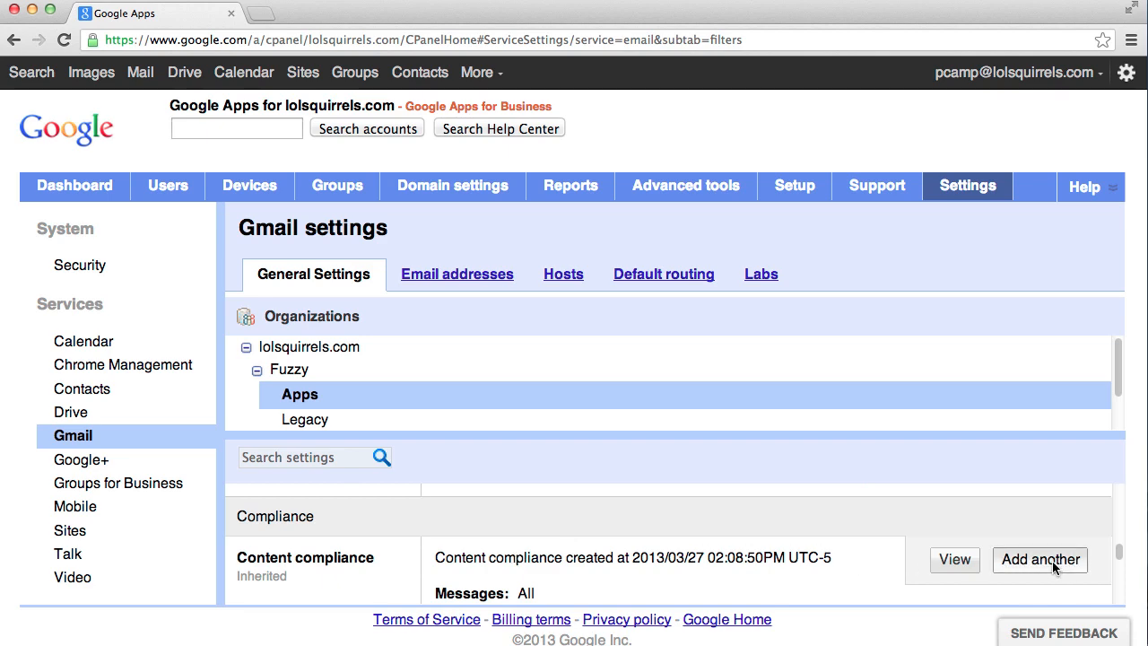
- Add a new content compliance setting described as 'Zix Email encryption rule'
click(1040, 560)
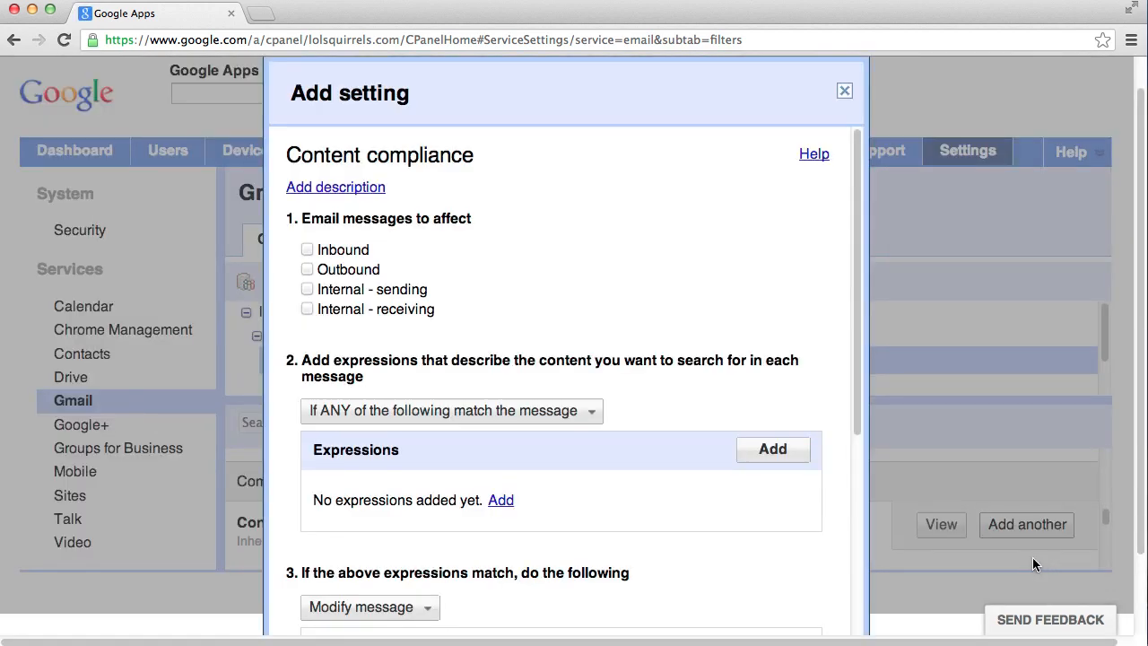
mouse_move(351, 190)
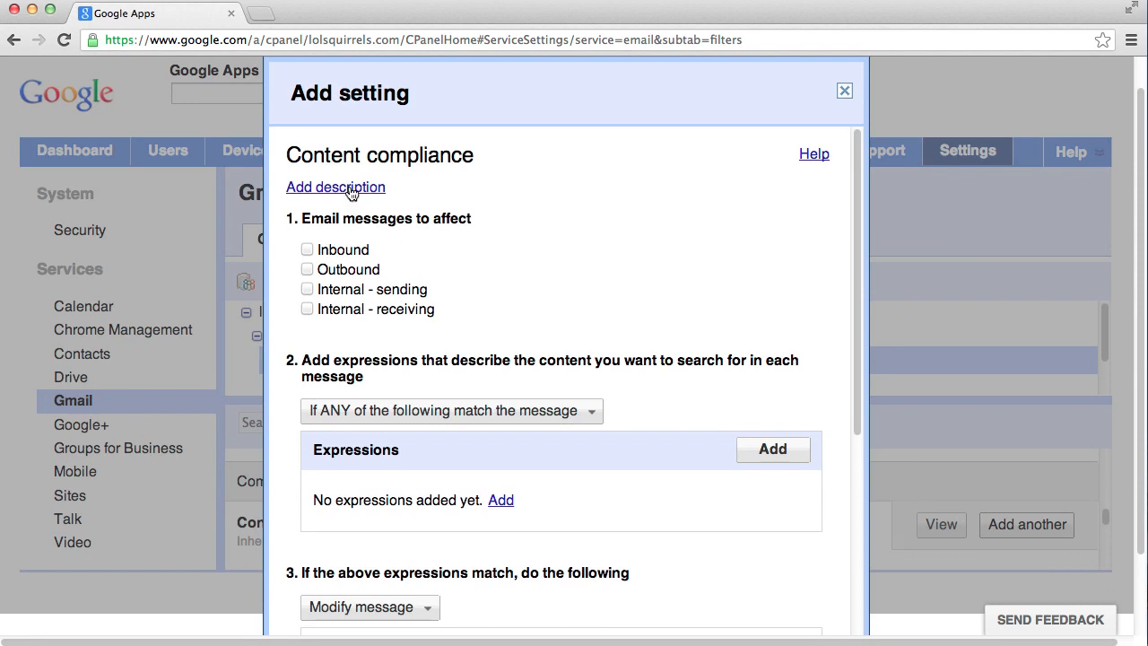
click(333, 186)
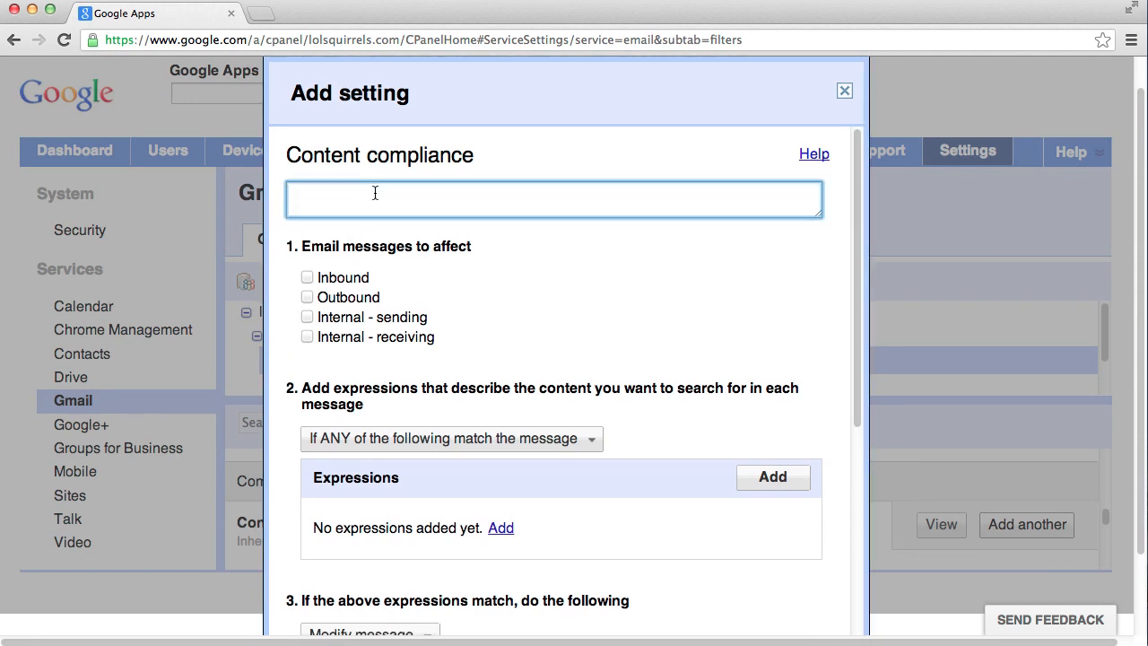
text(Zil)
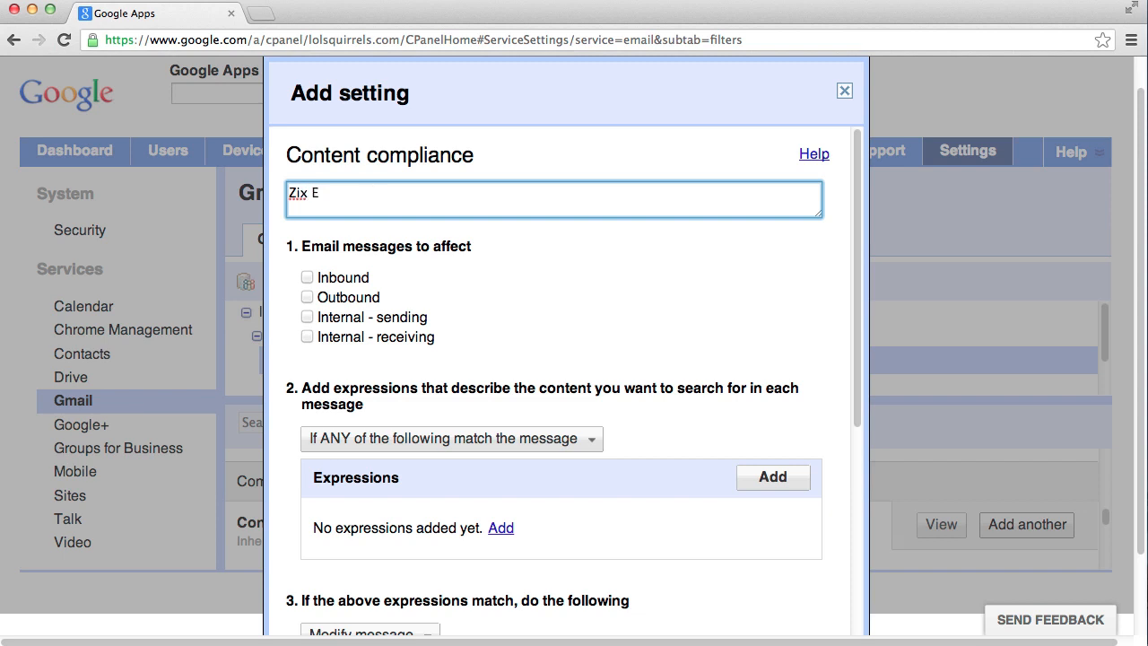
text(mail en)
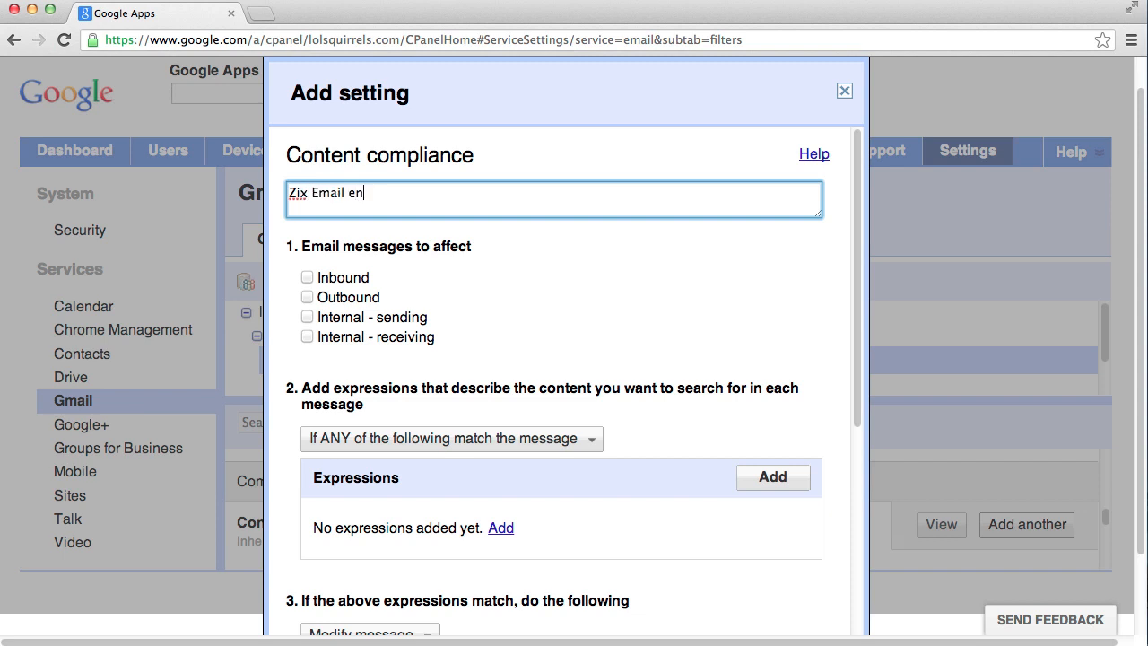
text(crypt)
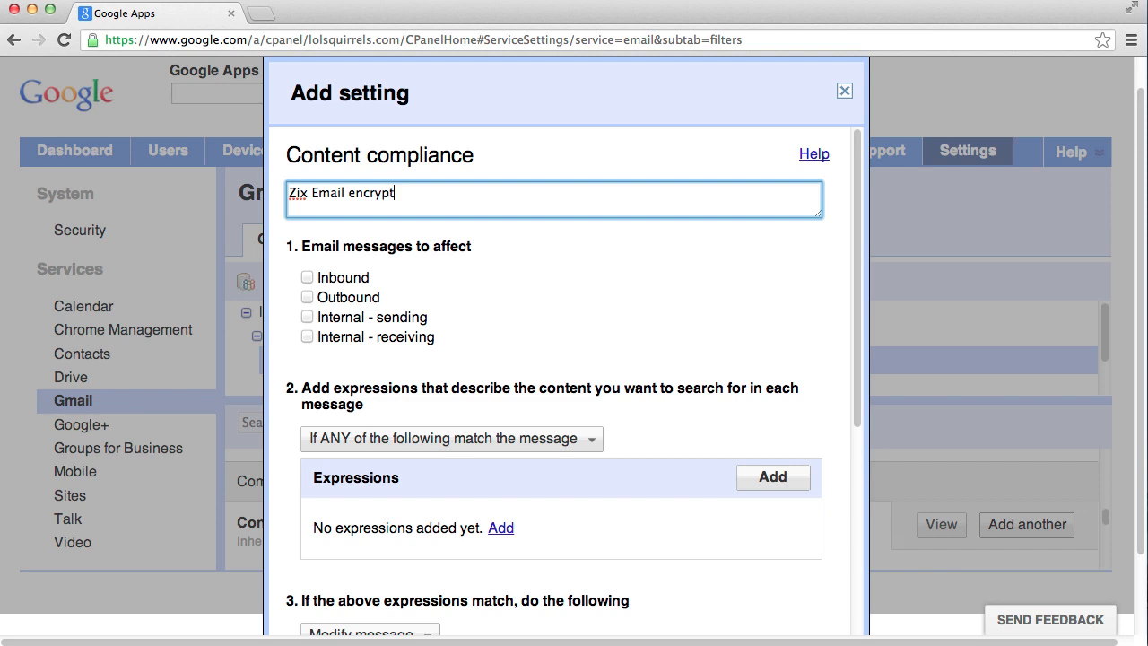
text(ion)
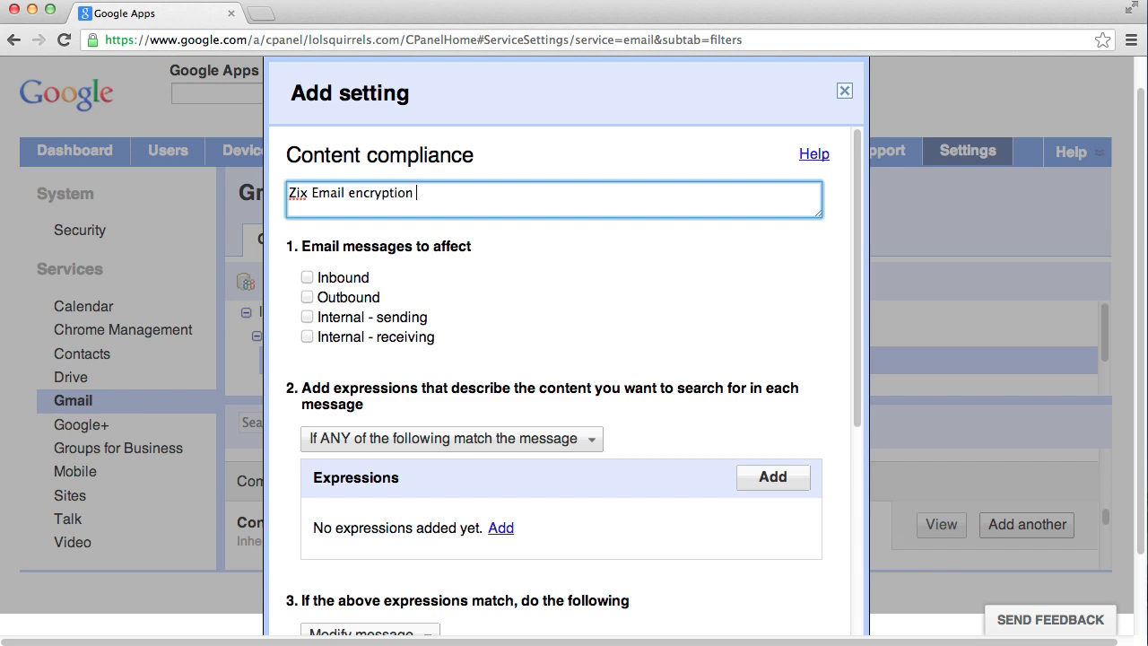
text(rule)
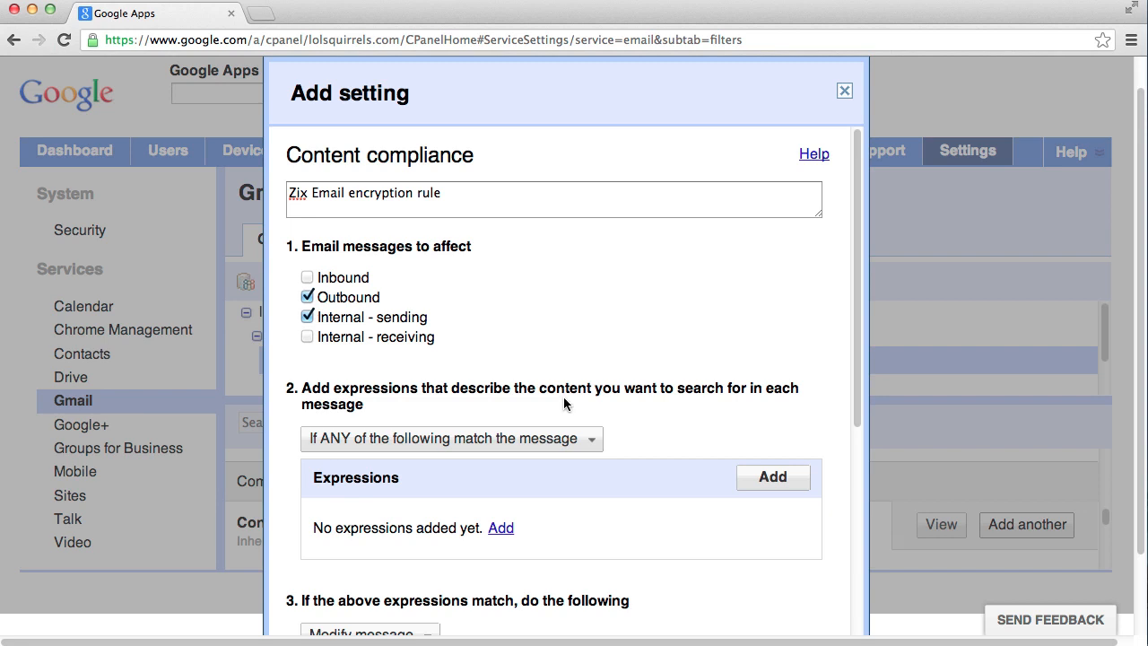
- Add an Advanced content match expression with Location Subject and Contains text
click(773, 477)
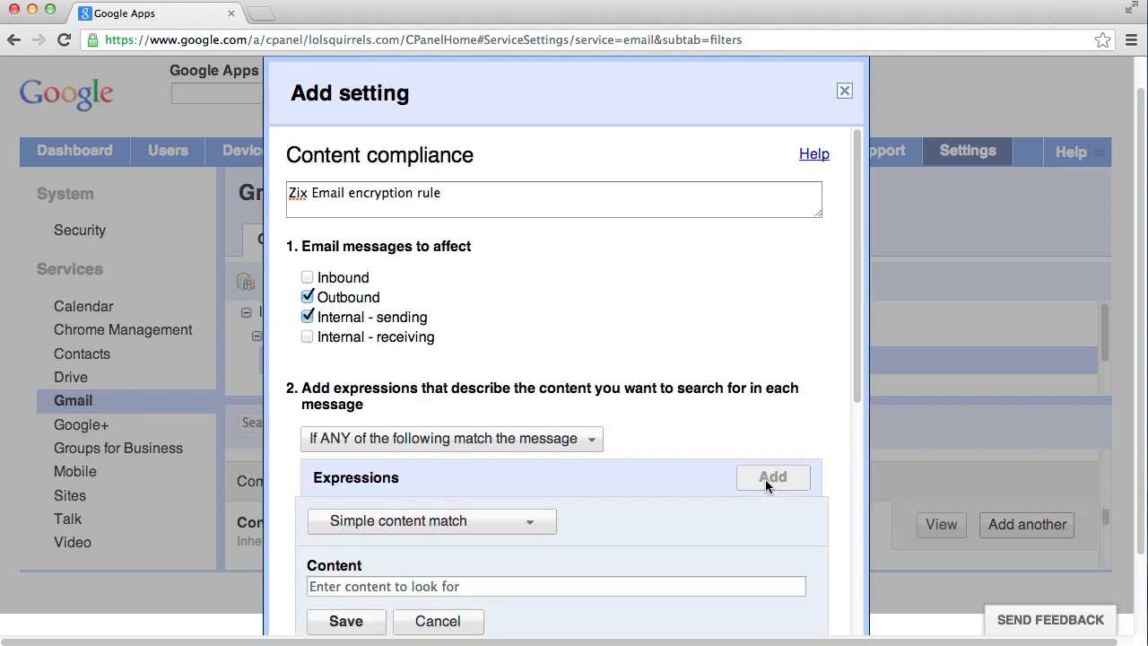
scroll(down, 3)
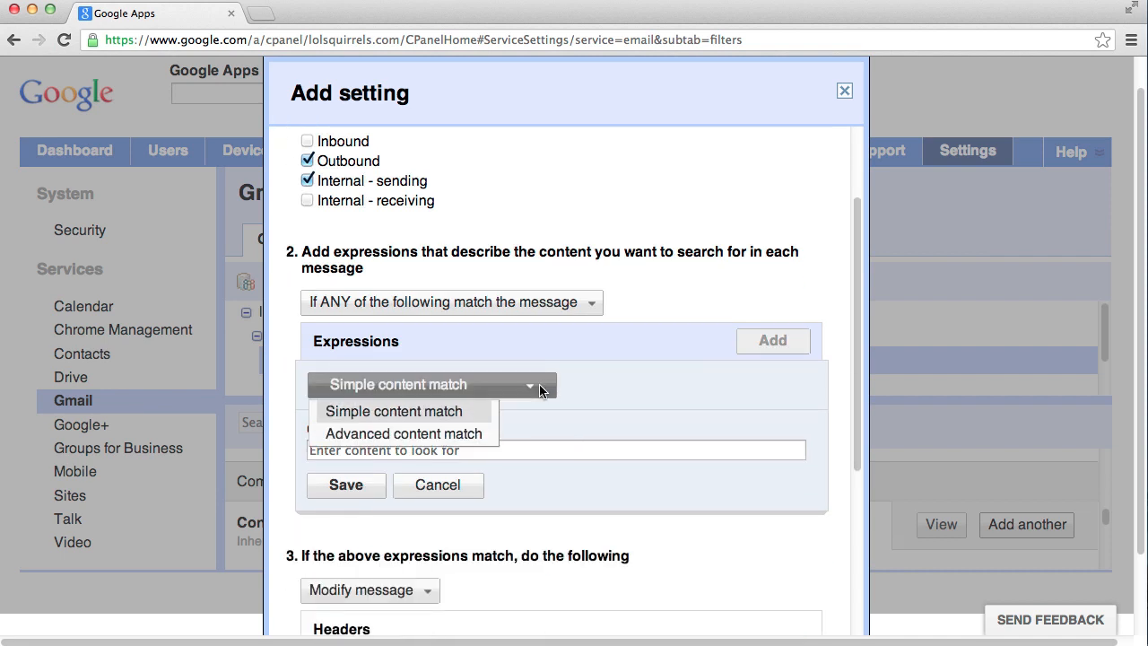
click(405, 434)
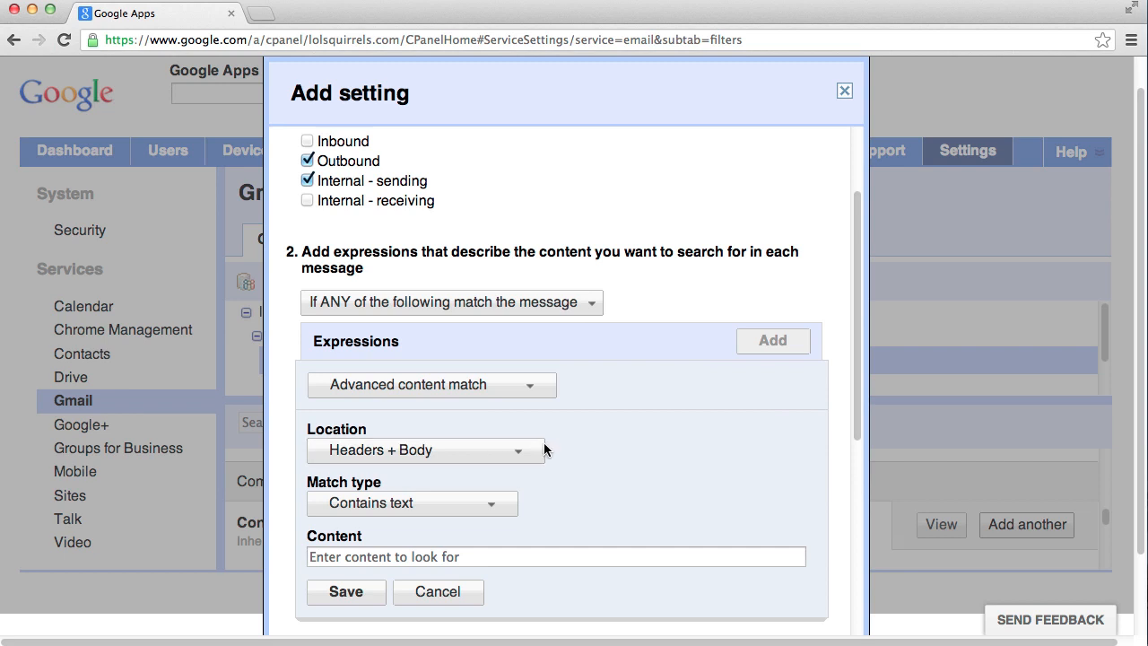
mouse_move(531, 452)
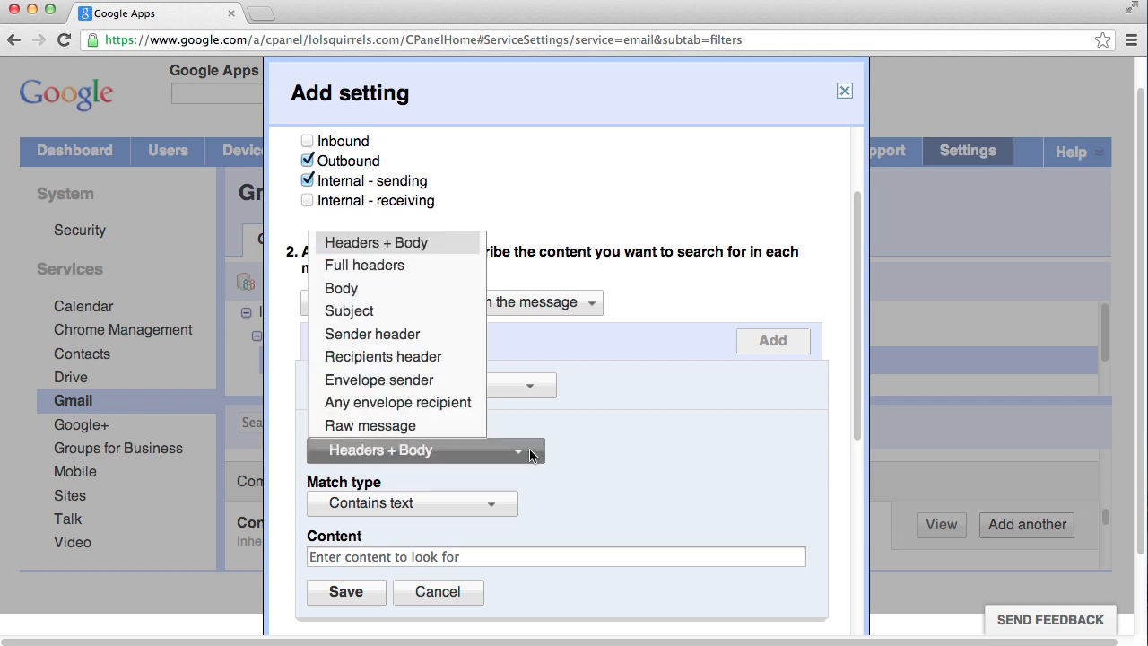
click(348, 311)
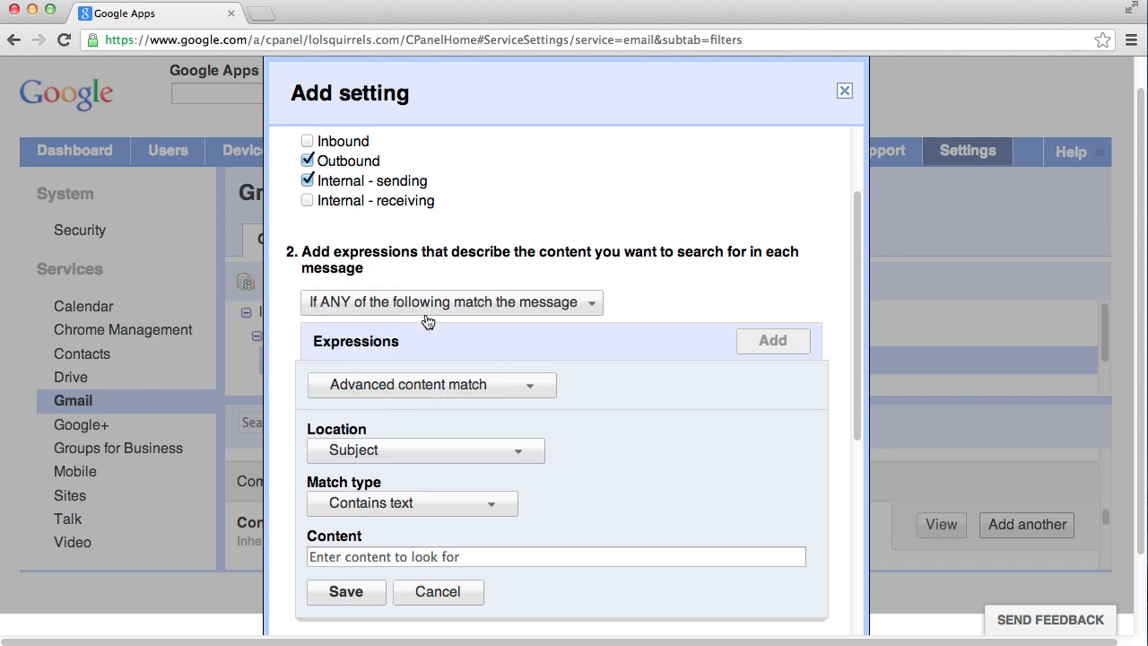
- Enter 'Secure:' as the content the subject must contain
scroll(down, 3)
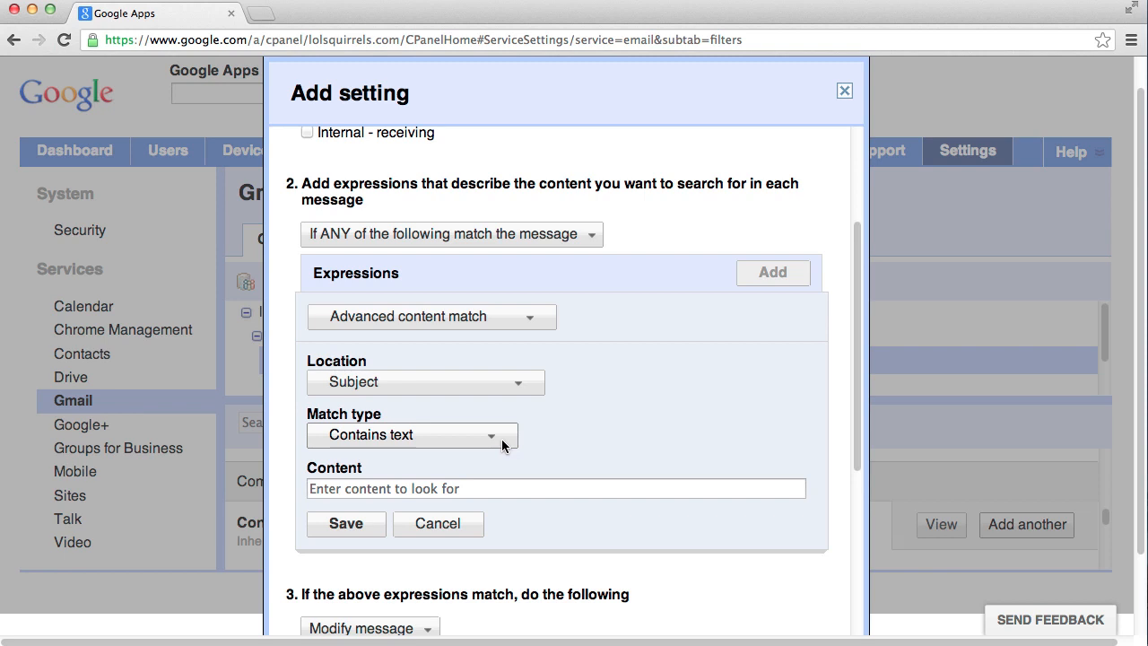
click(556, 488)
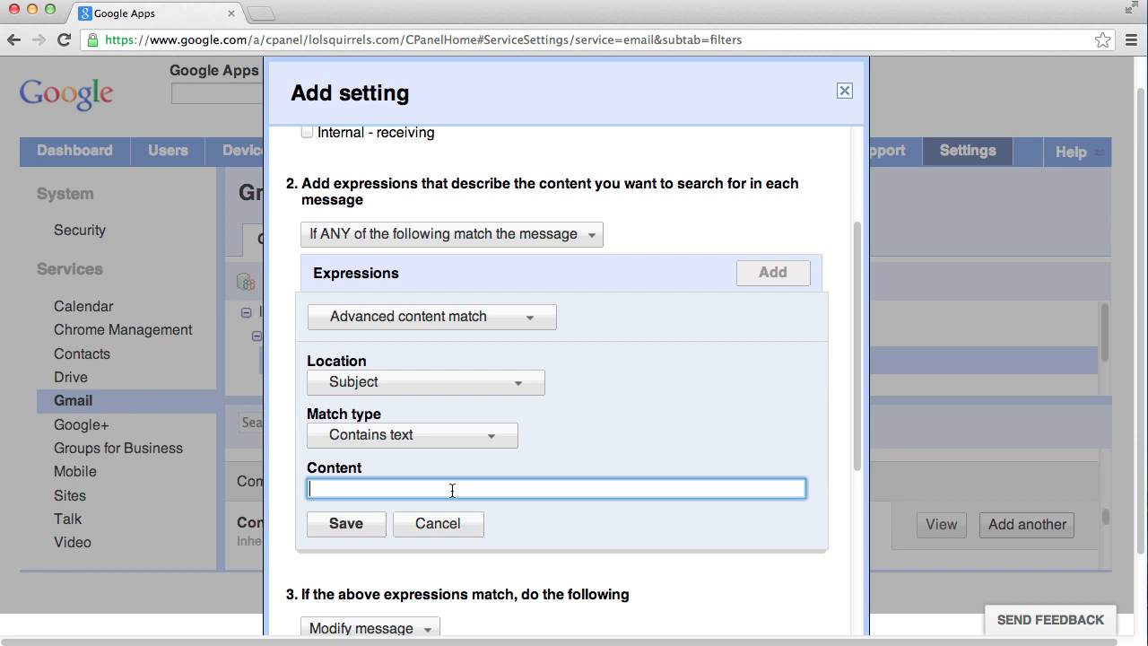
text(S)
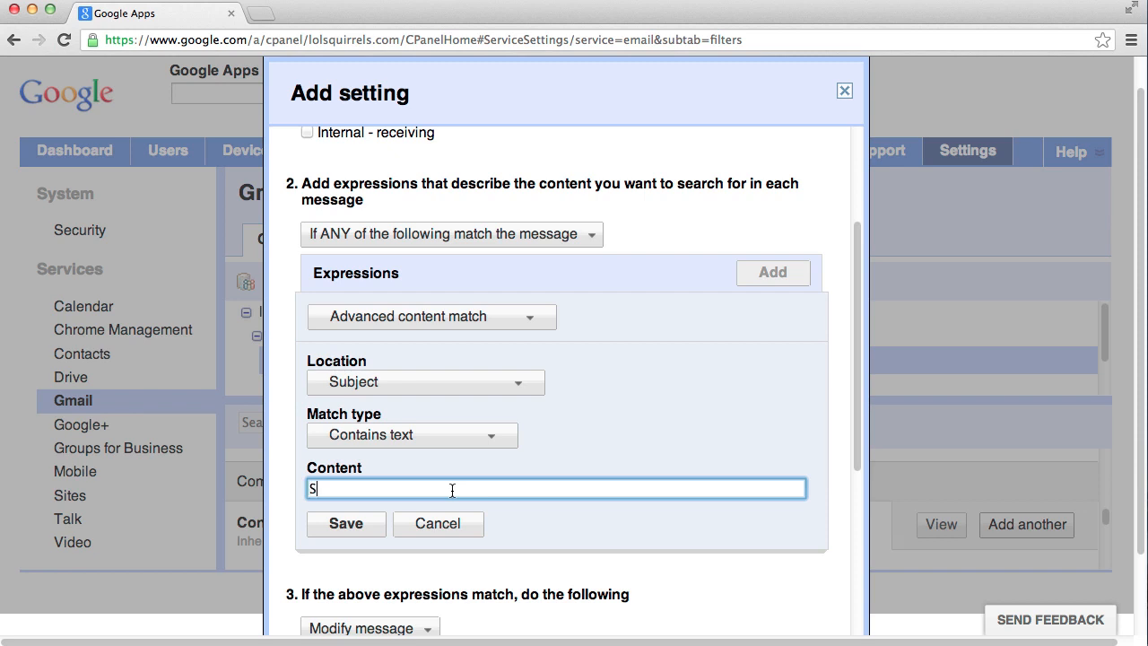
text(ecure:)
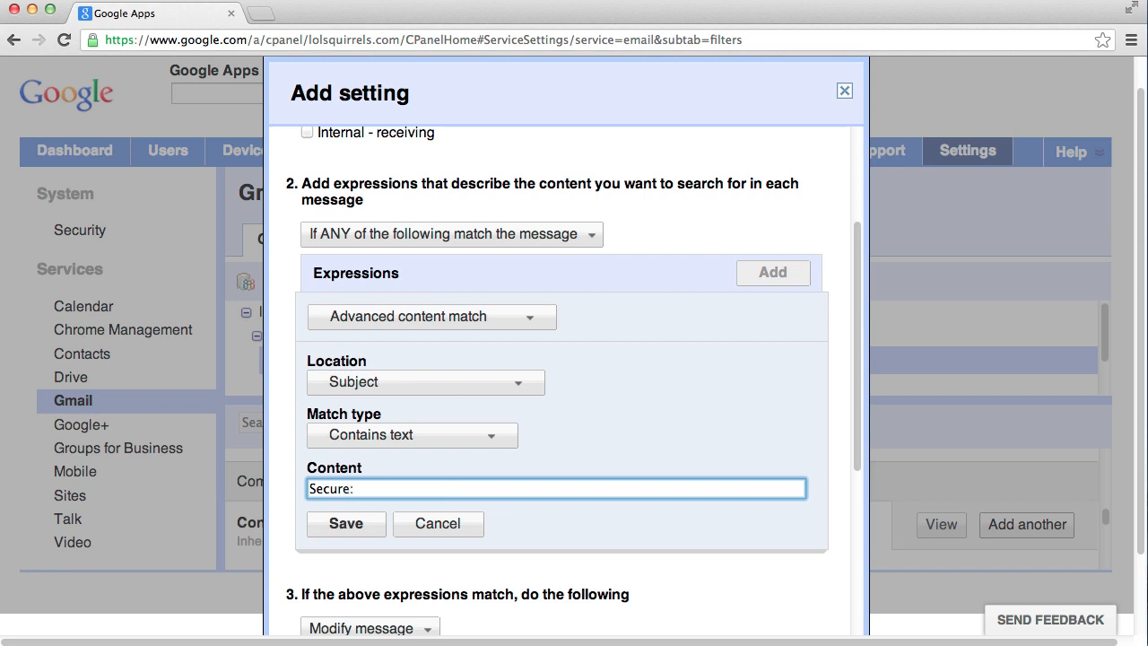
mouse_move(515, 488)
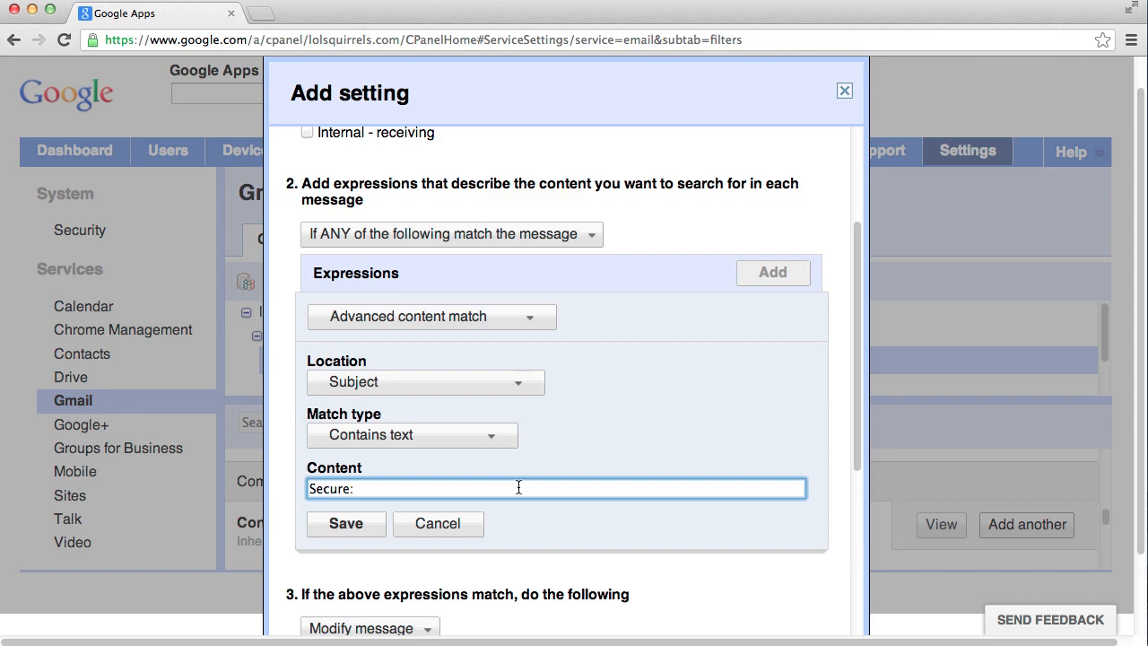
scroll(down, 3)
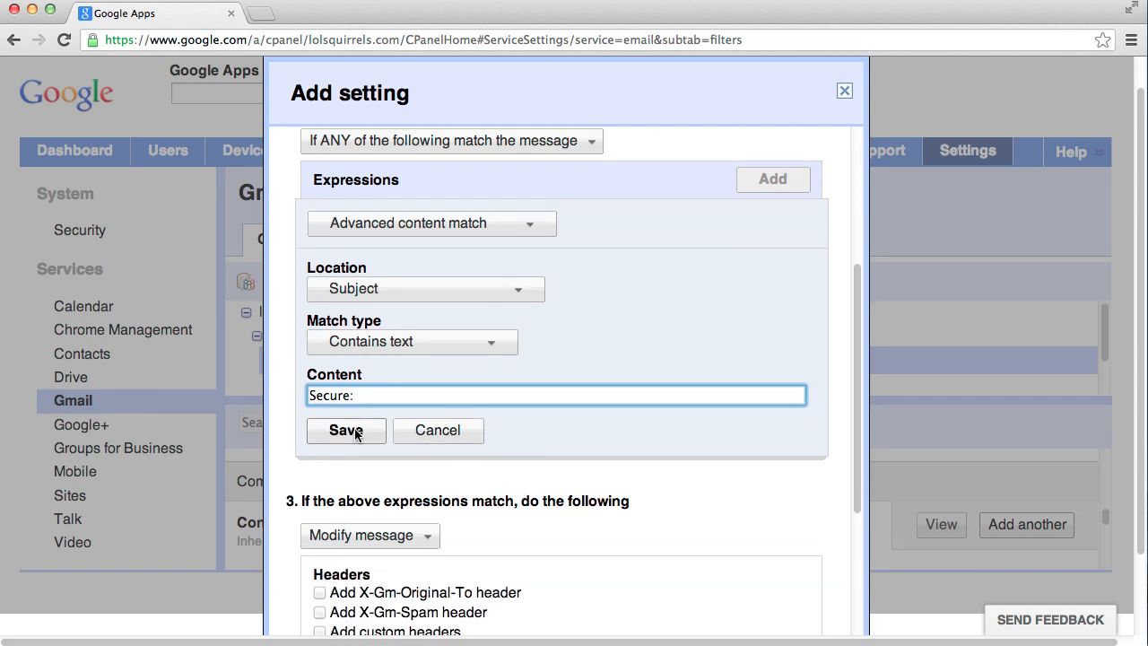
- Save the Subject-contains-'Secure:' expression into the rule's expression list
click(345, 431)
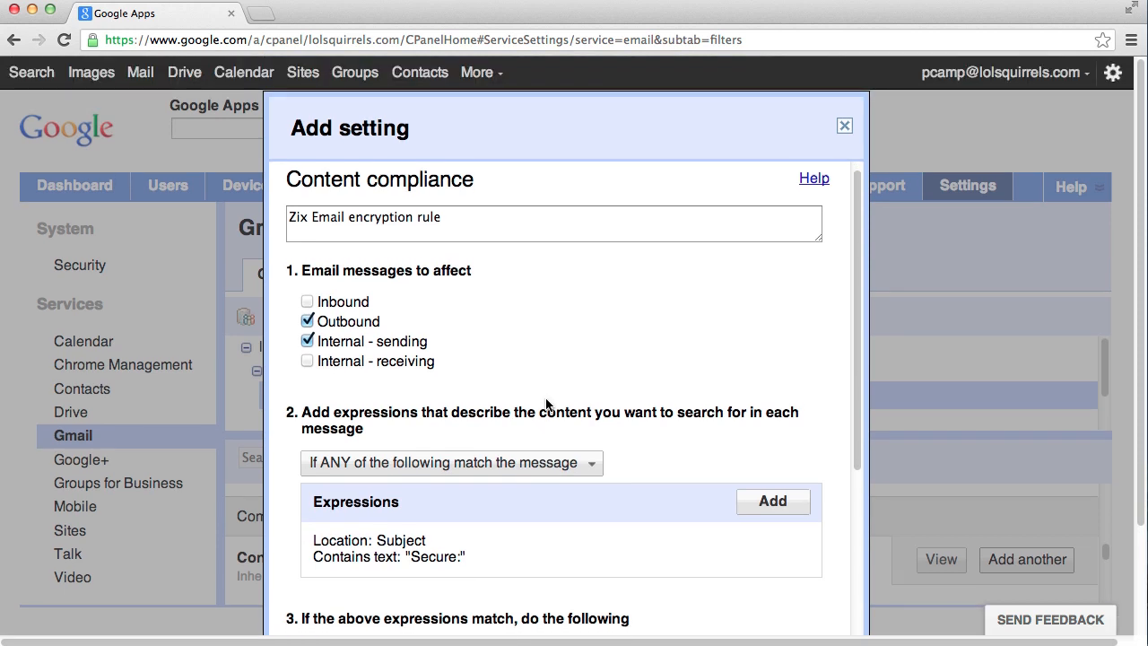
scroll(down, 3)
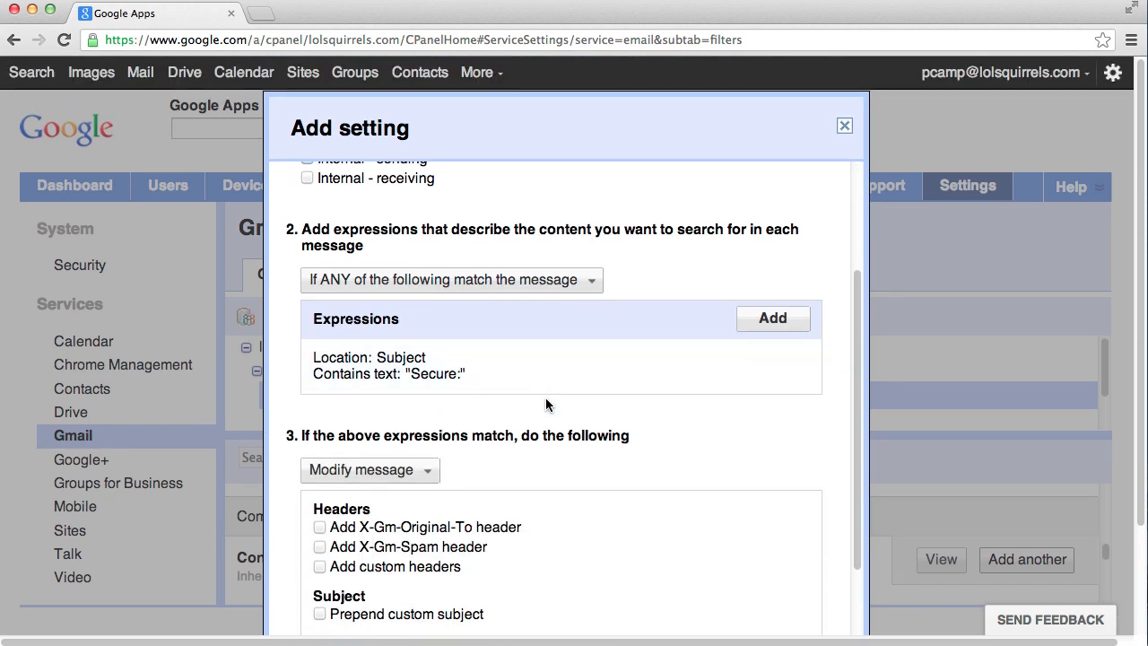
scroll(down, 3)
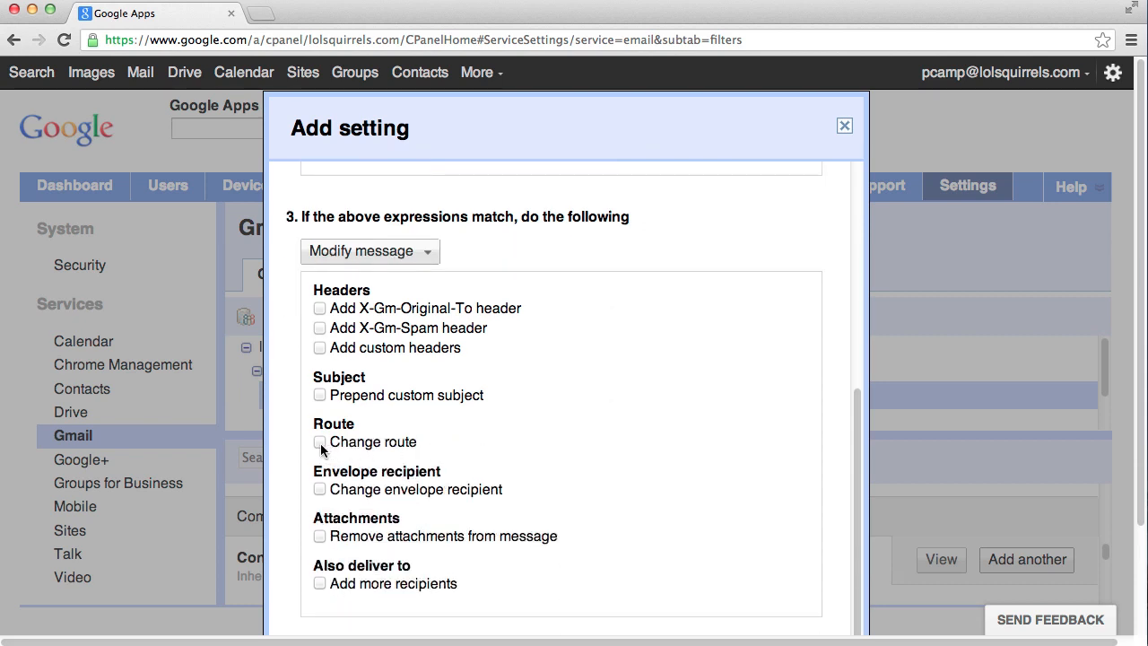
- Enable Change route and select Zix Email Encryption as the destination
click(319, 441)
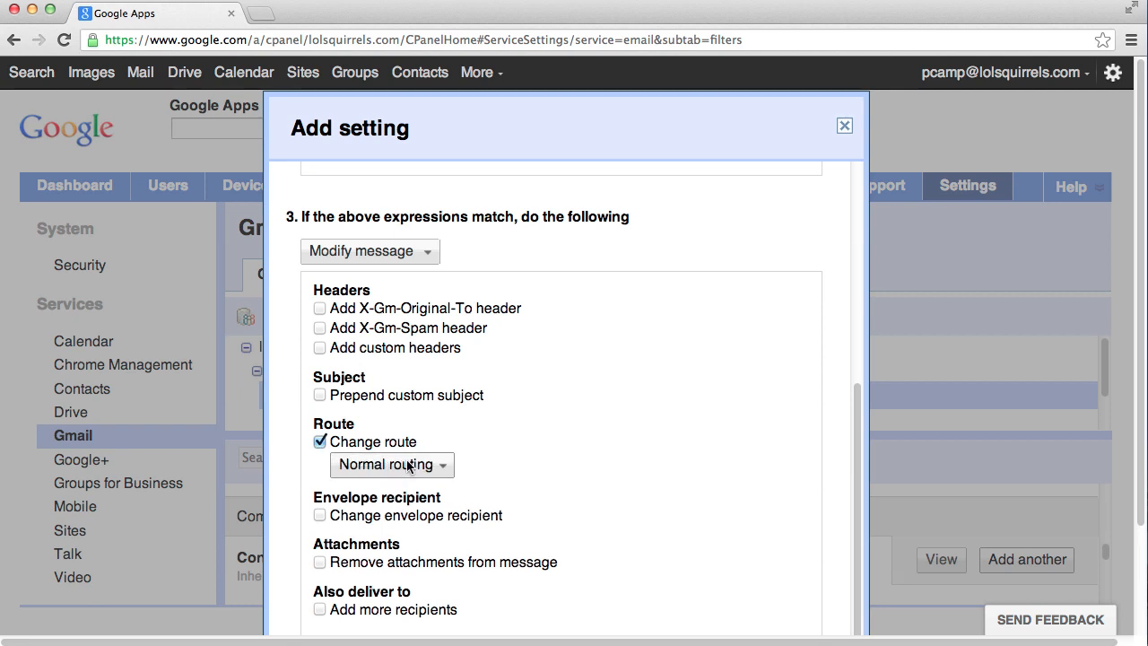
click(391, 465)
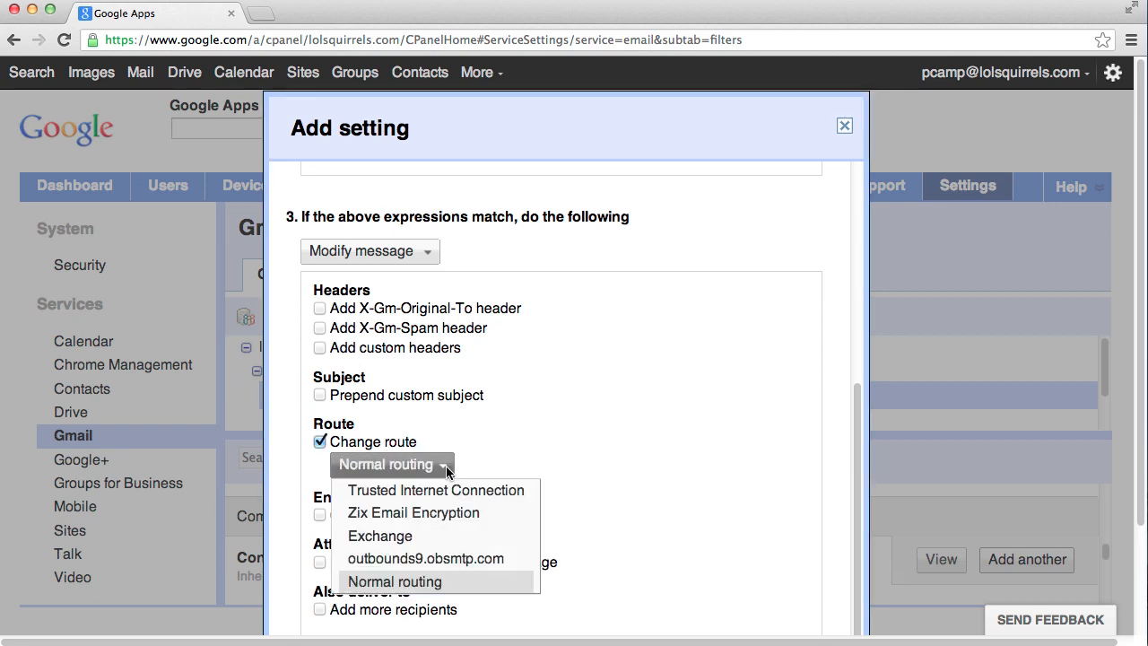
mouse_move(412, 521)
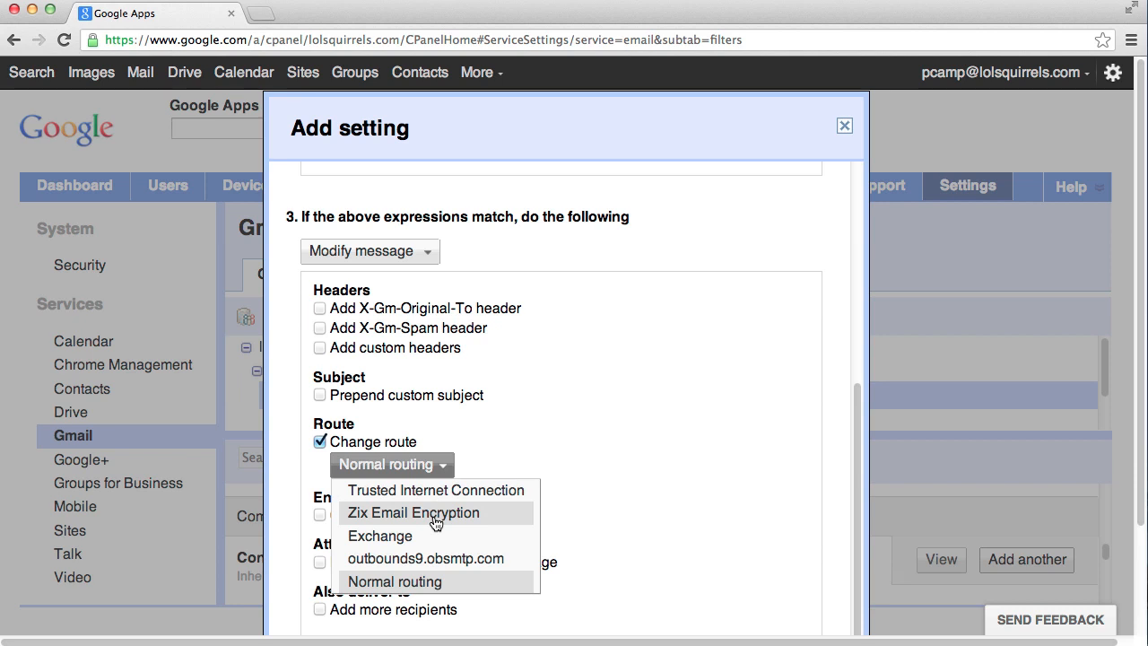
click(413, 513)
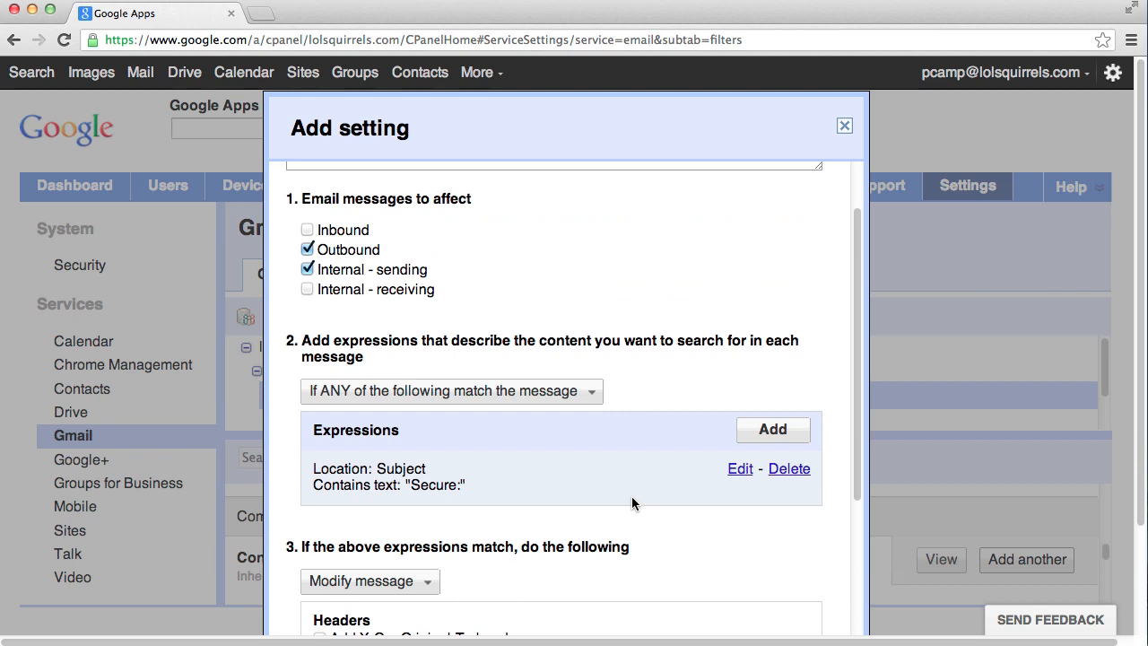
- Scroll through the Add setting dialog to review the rule before saving
scroll(down, 3)
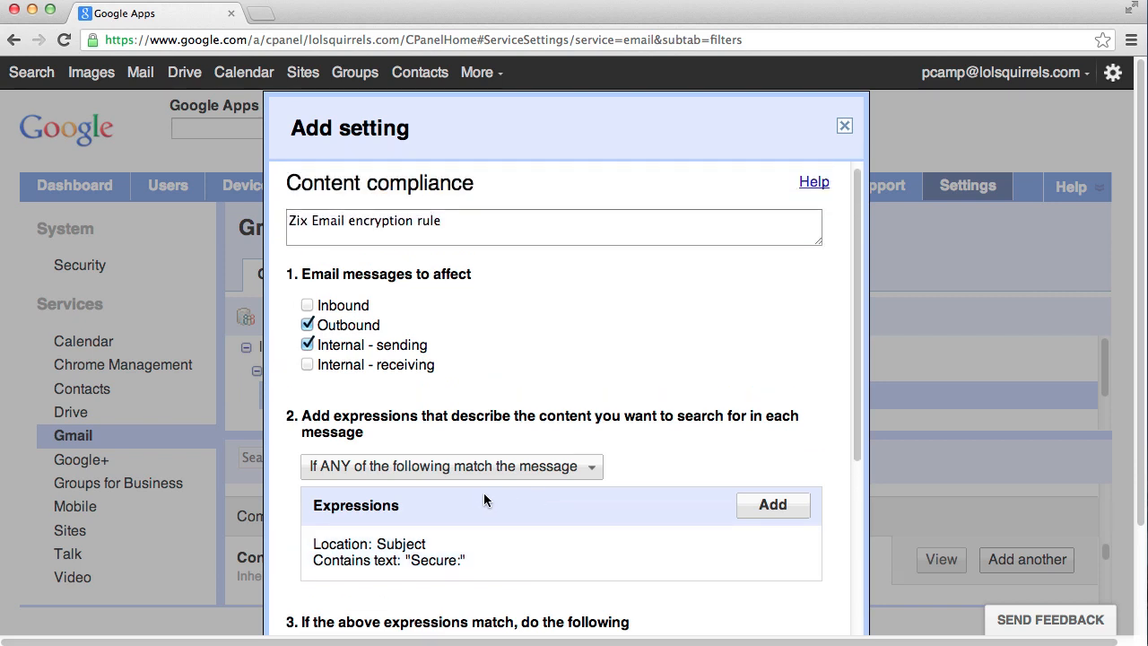
scroll(down, 3)
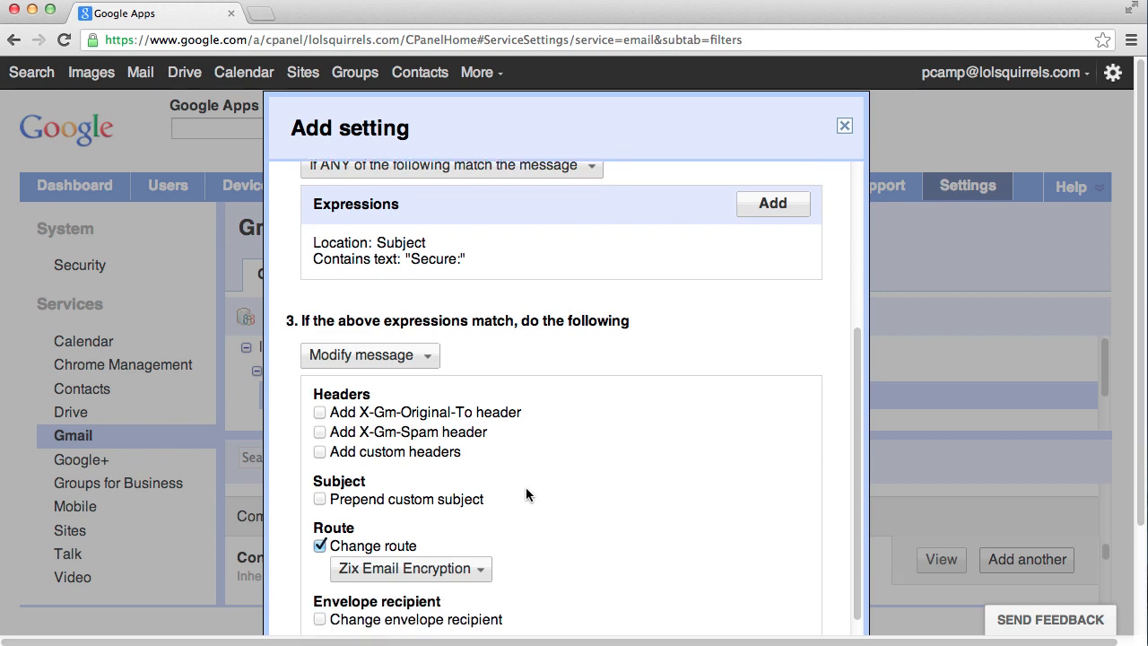
scroll(down, 3)
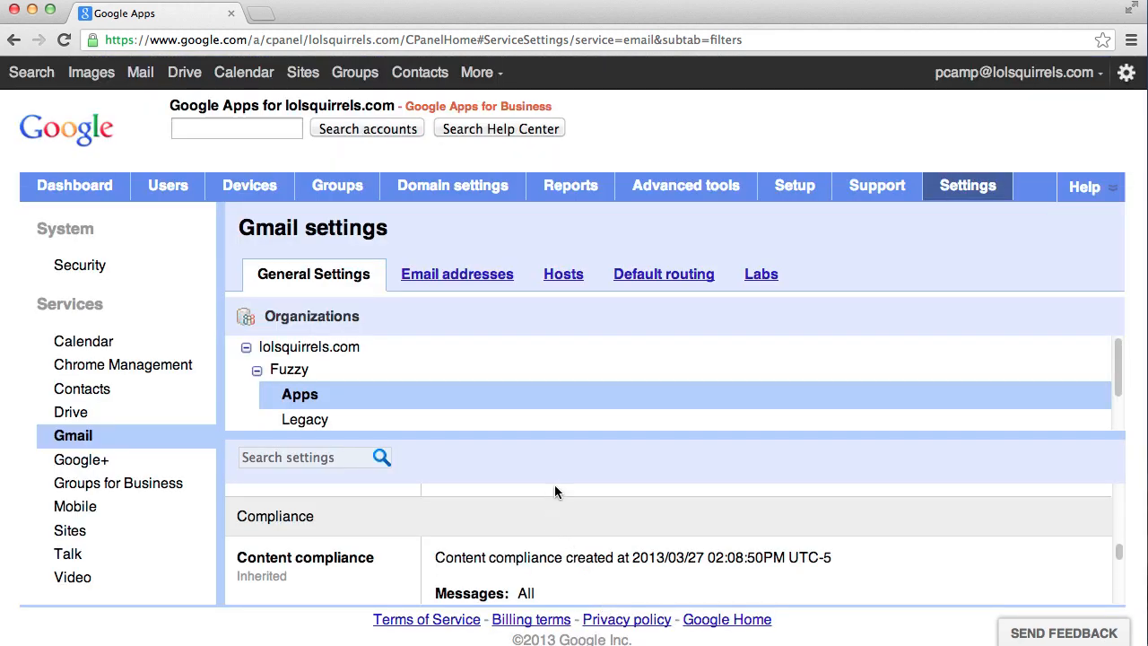
mouse_move(380, 398)
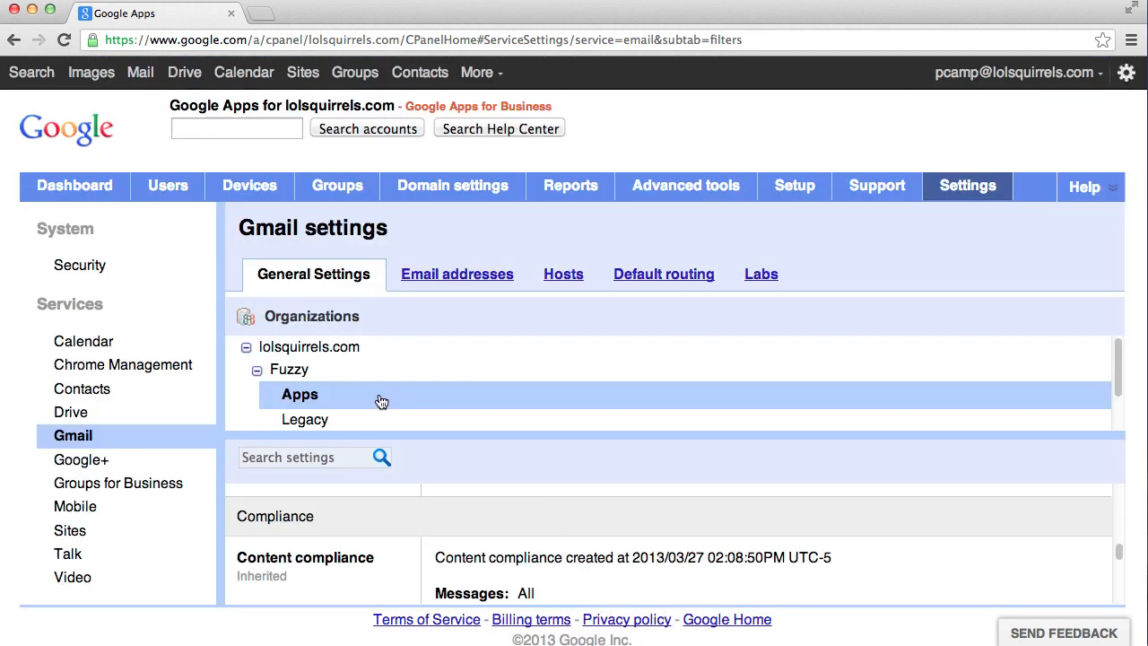
mouse_move(376, 398)
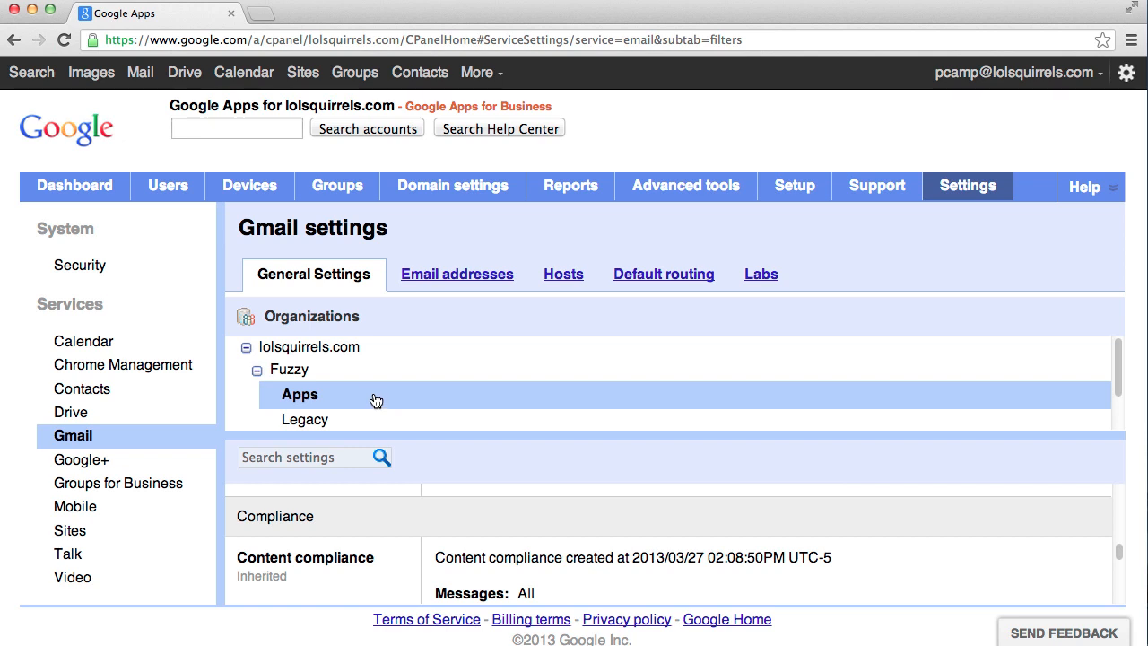
mouse_move(385, 398)
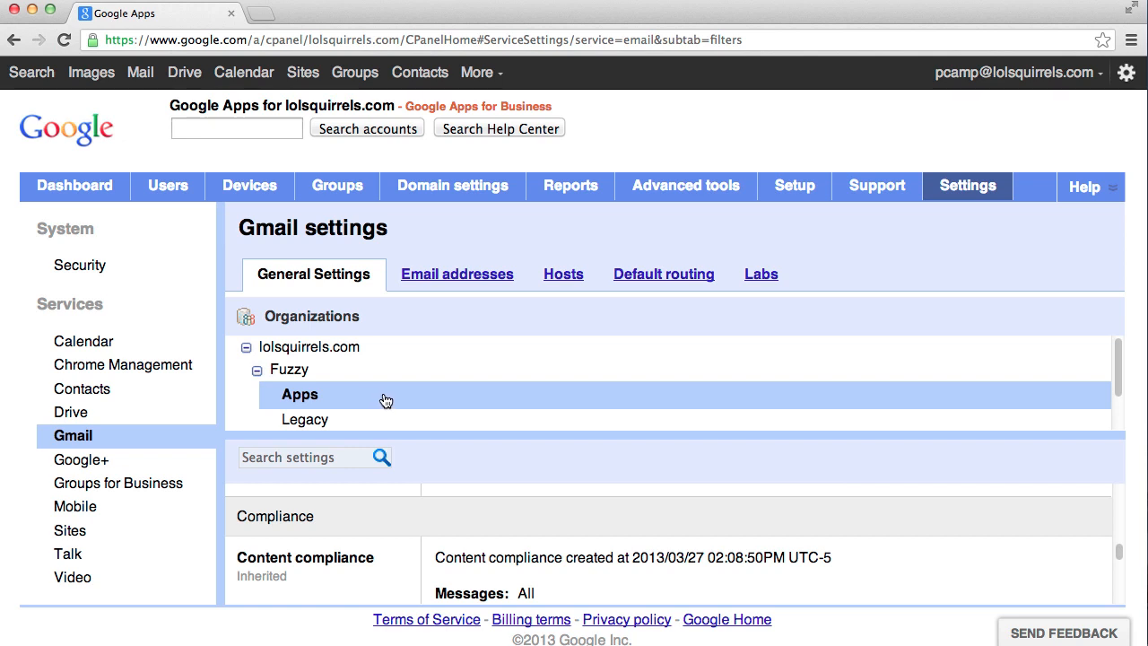
mouse_move(394, 398)
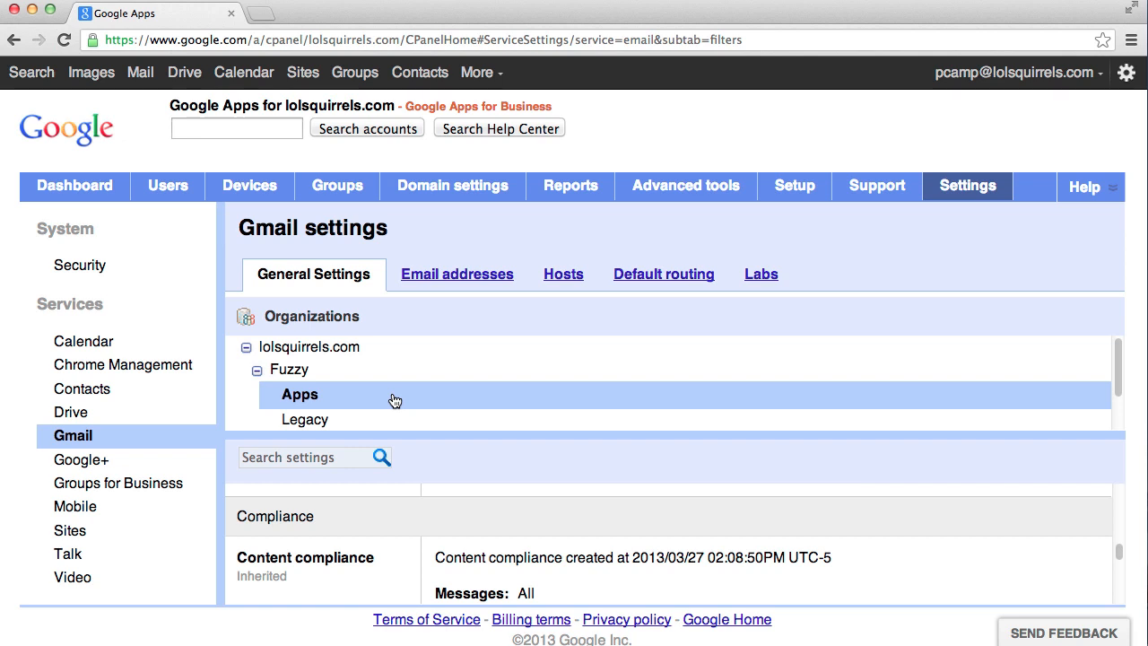